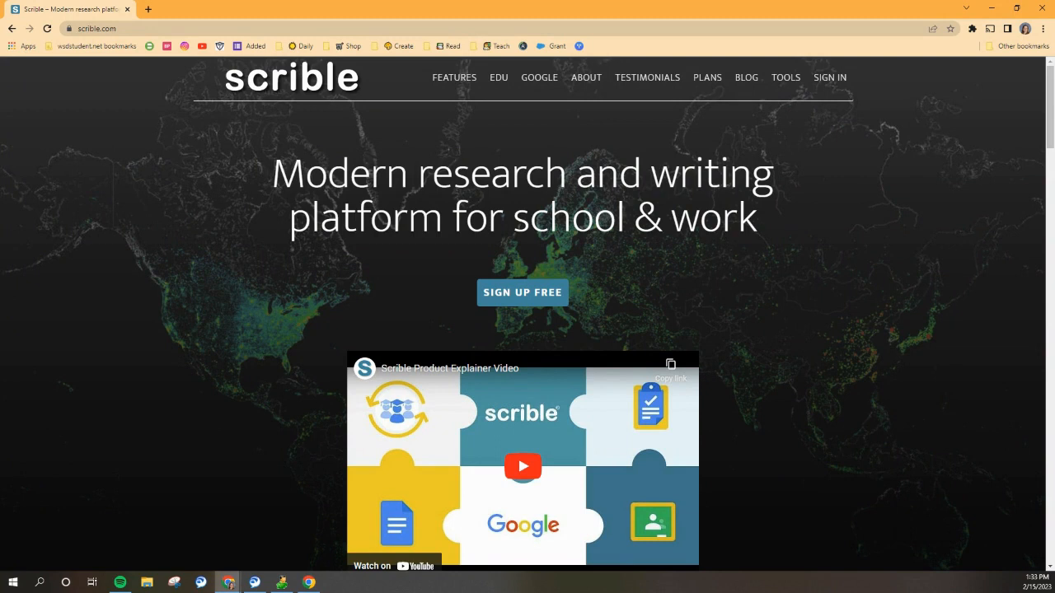
pyautogui.moveTo(92, 412)
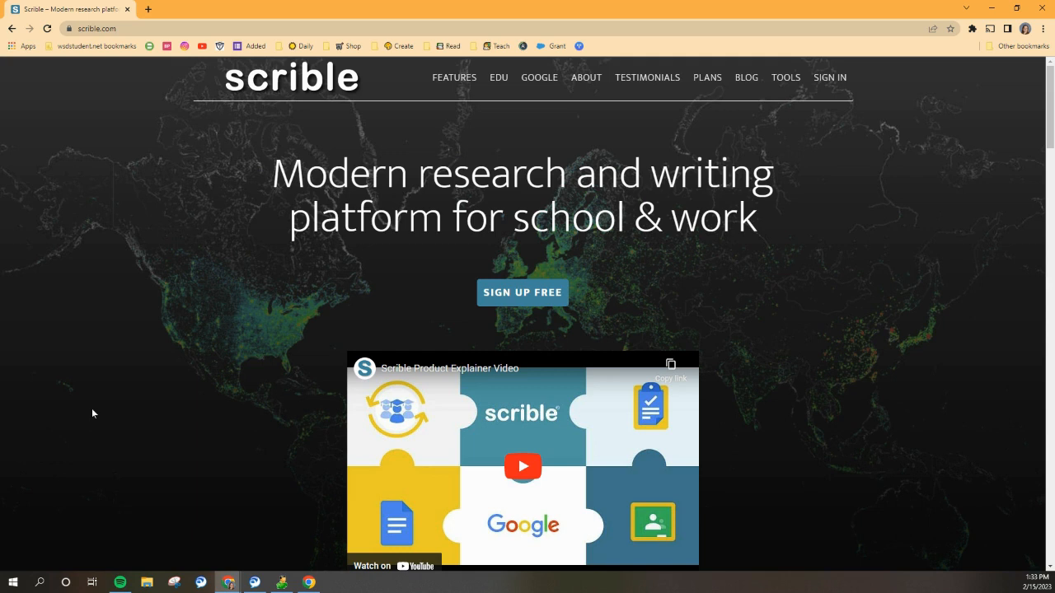
pyautogui.moveTo(145, 229)
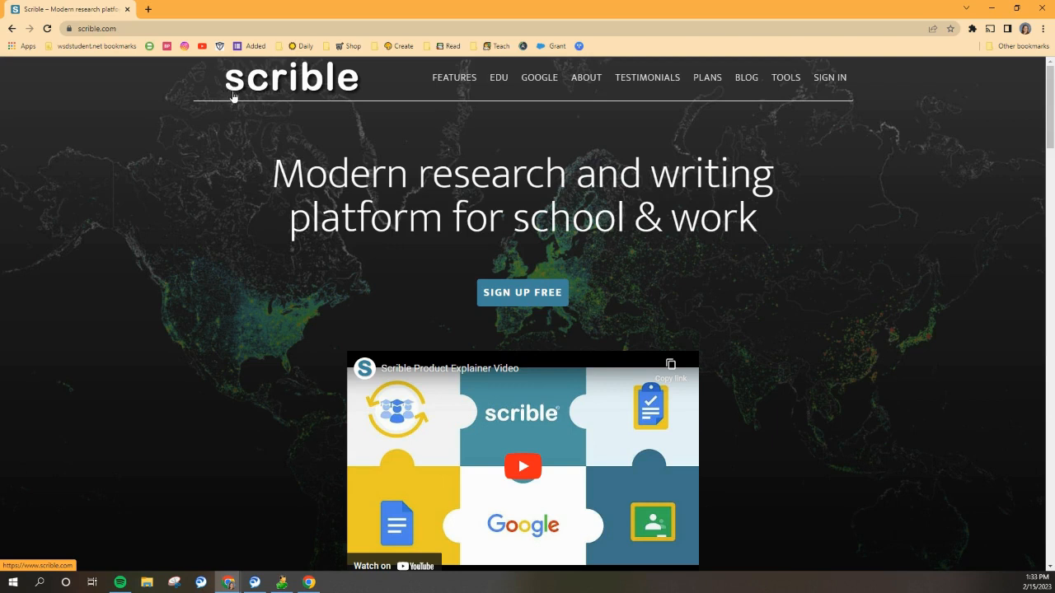
pyautogui.moveTo(340, 91)
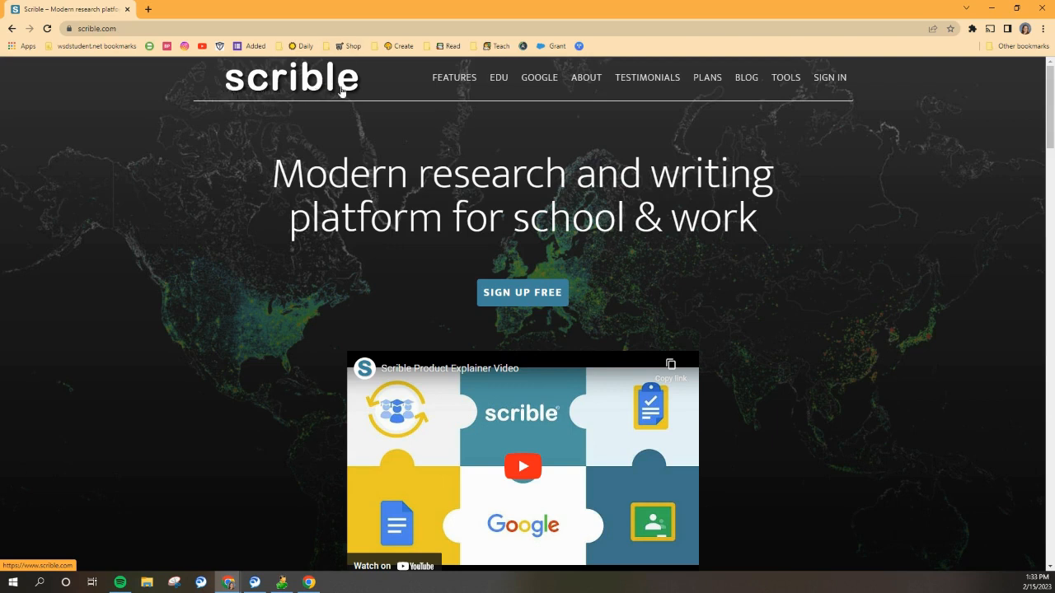
pyautogui.moveTo(376, 92)
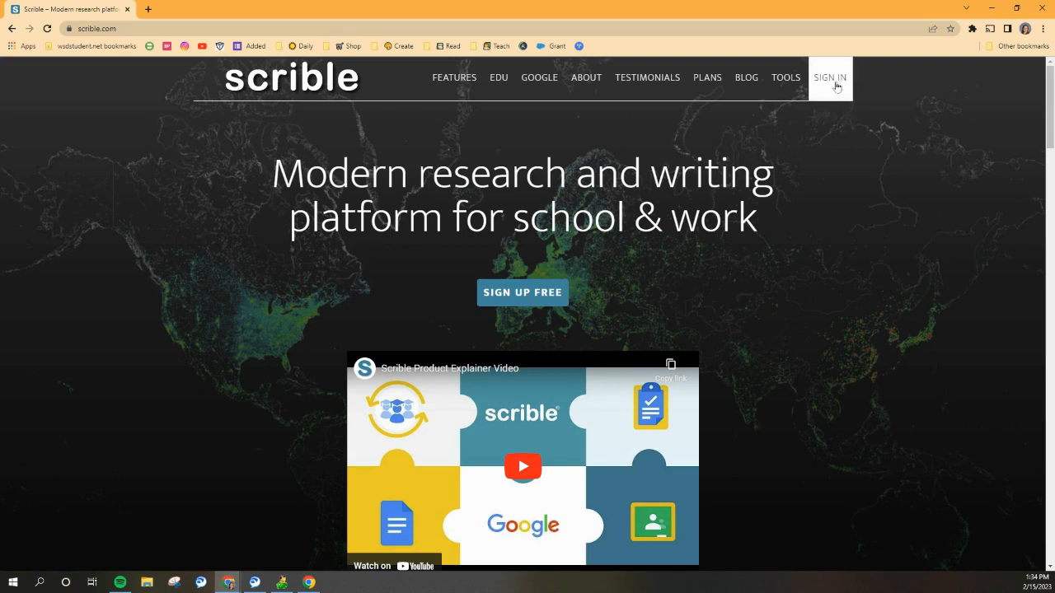
pyautogui.moveTo(831, 78)
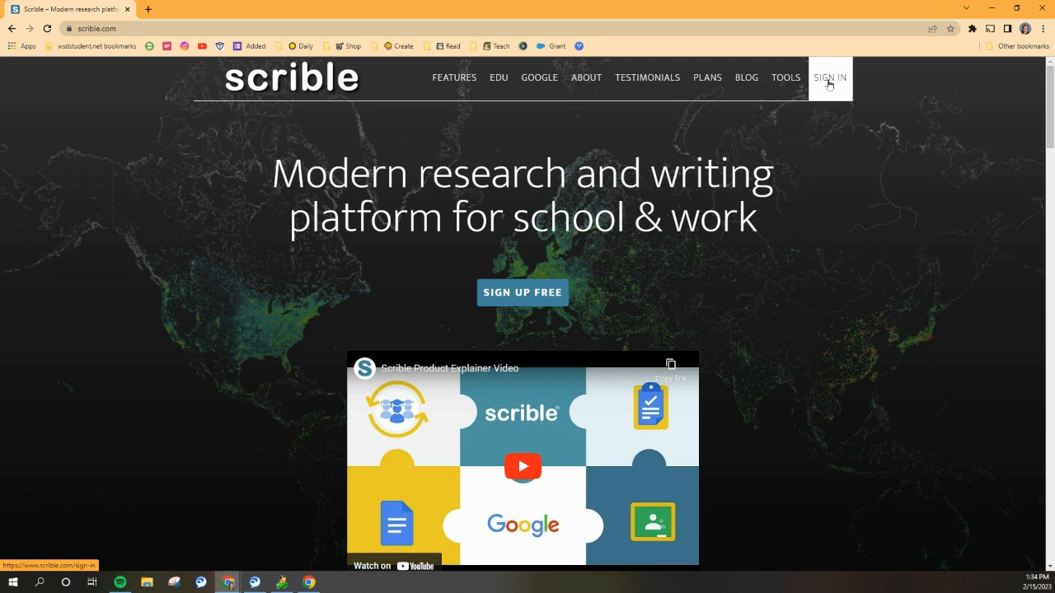
# Sign in to Scrible with the Google account, landing on the empty My Library page.
pyautogui.click(829, 77)
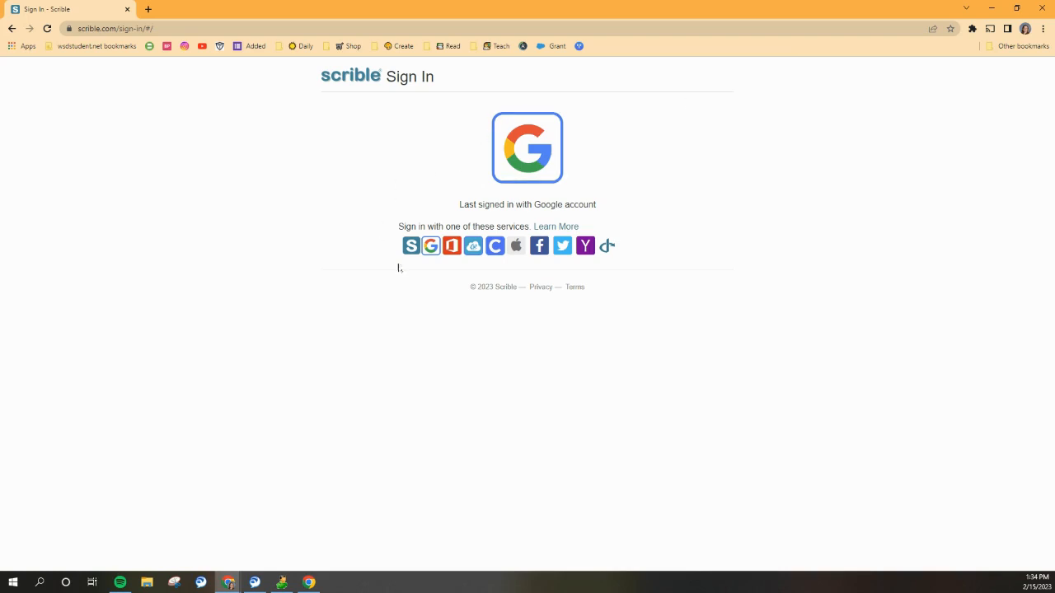
pyautogui.click(527, 148)
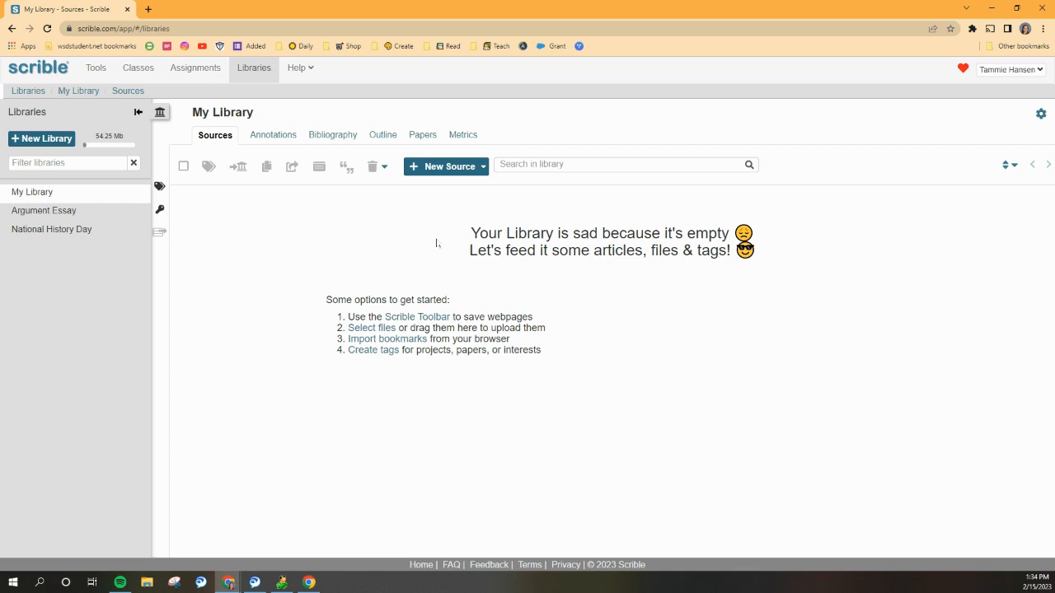
pyautogui.moveTo(331, 369)
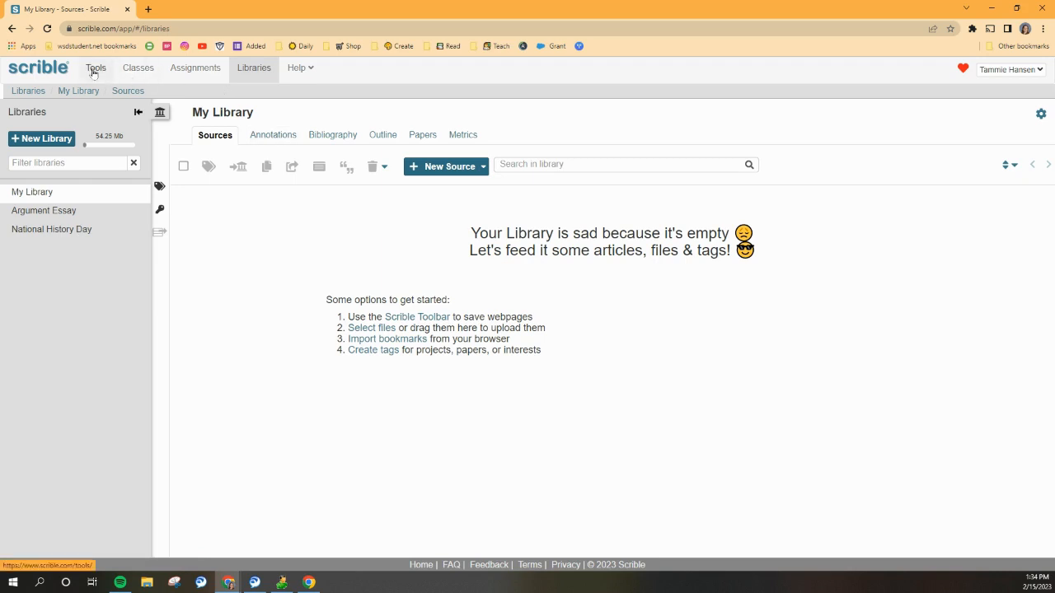
pyautogui.moveTo(105, 72)
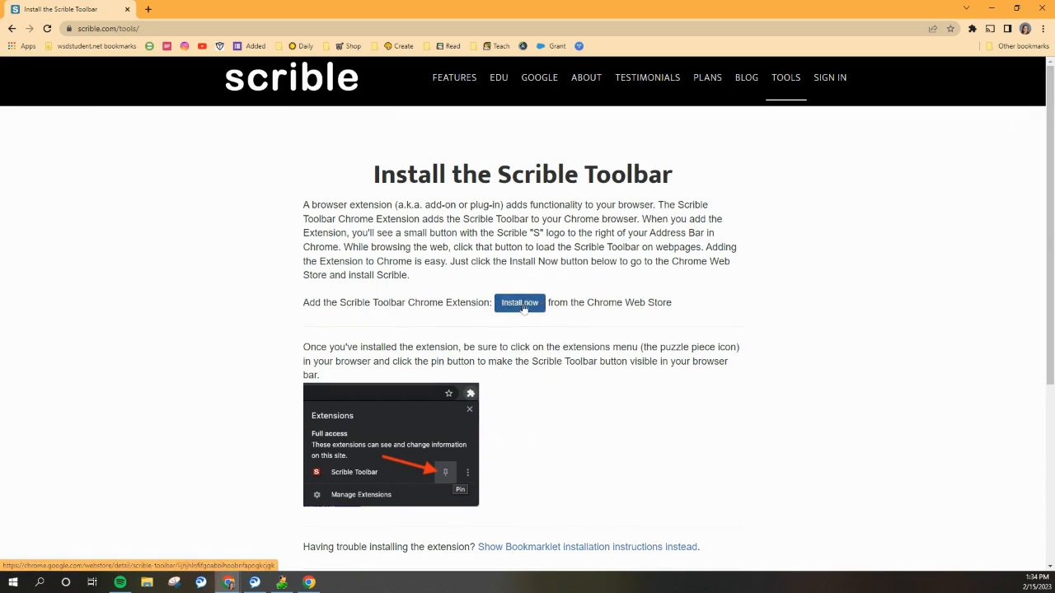
# Follow Install now to the Scrible Toolbar listing in the Chrome Web Store.
pyautogui.click(519, 304)
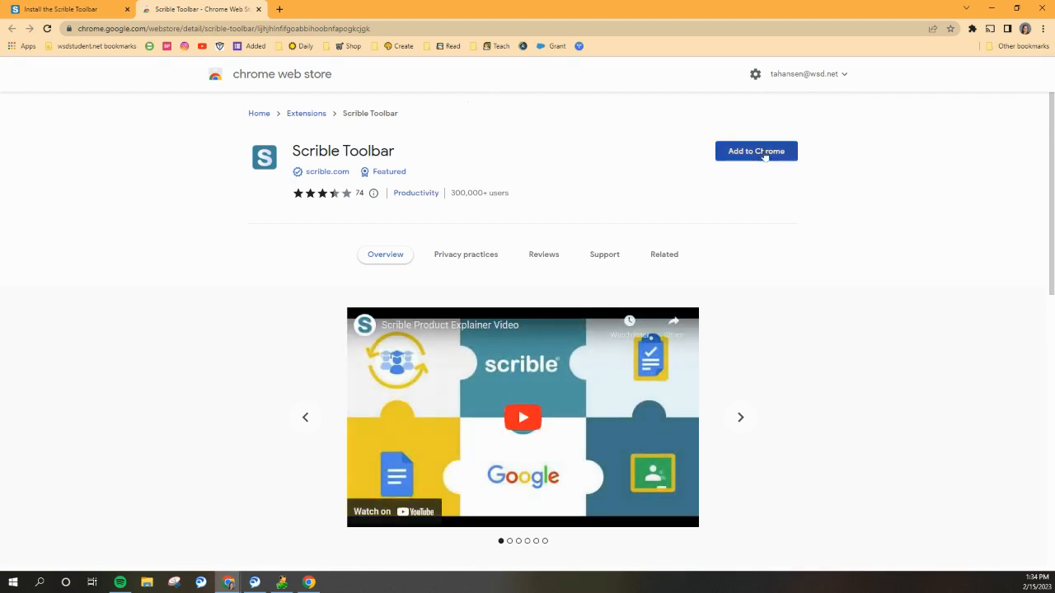
# Add the Scrible Toolbar extension to Chrome and confirm the Add extension prompt.
pyautogui.click(755, 152)
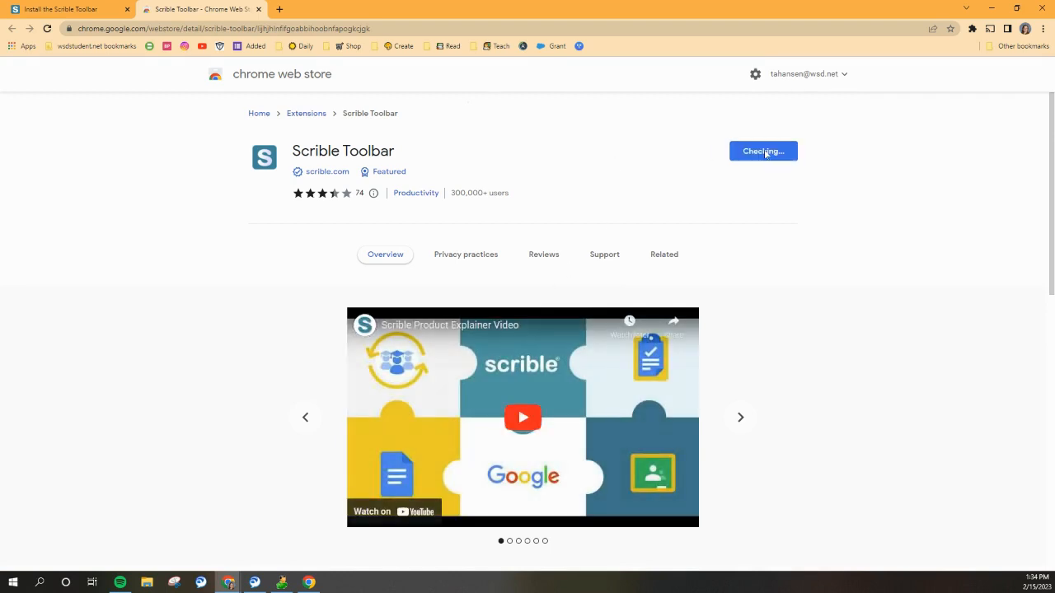
pyautogui.click(761, 152)
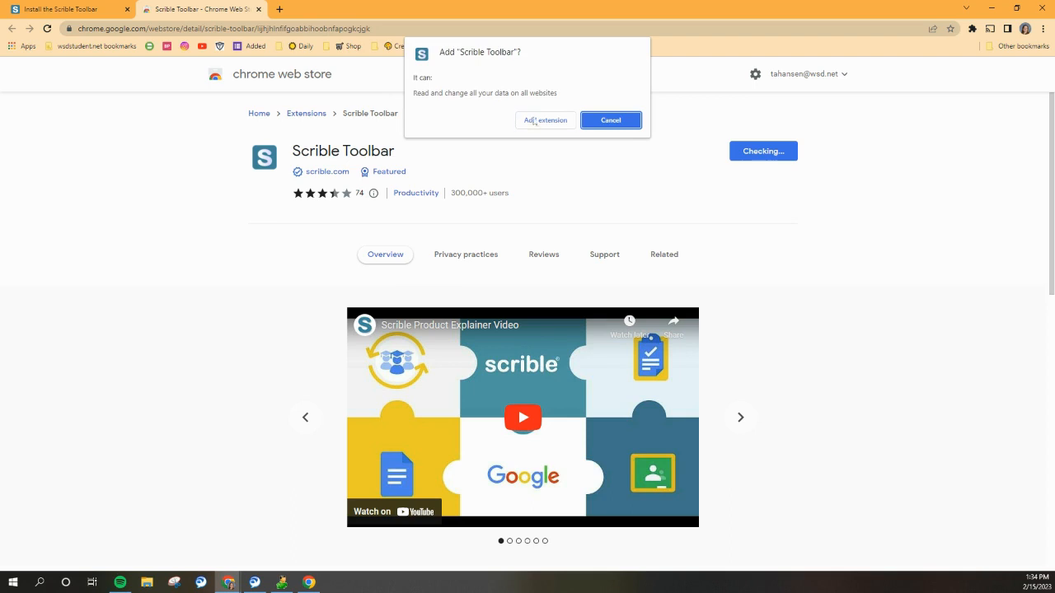
pyautogui.click(544, 119)
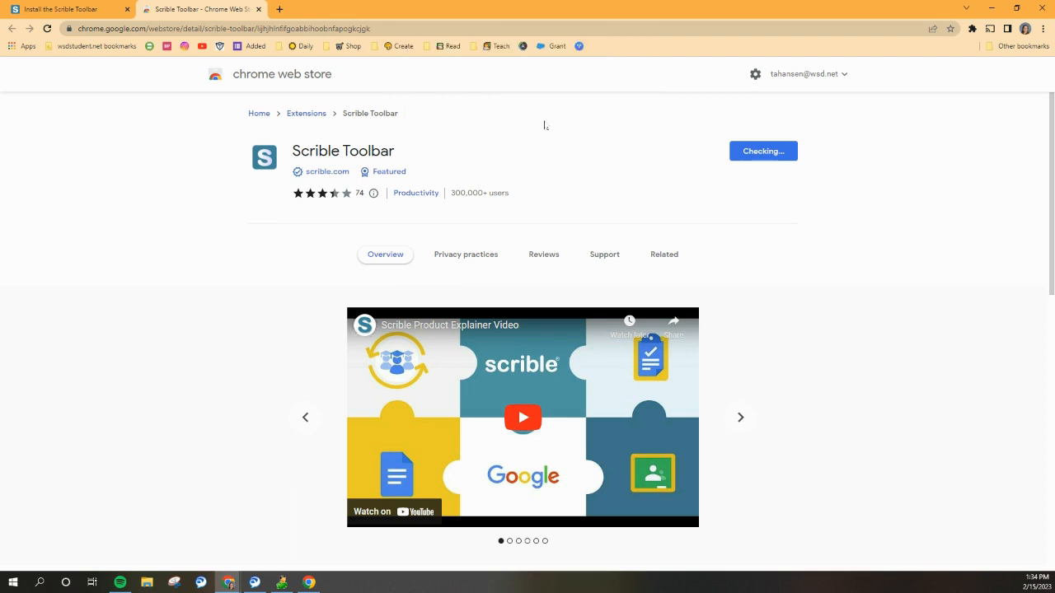
pyautogui.click(761, 152)
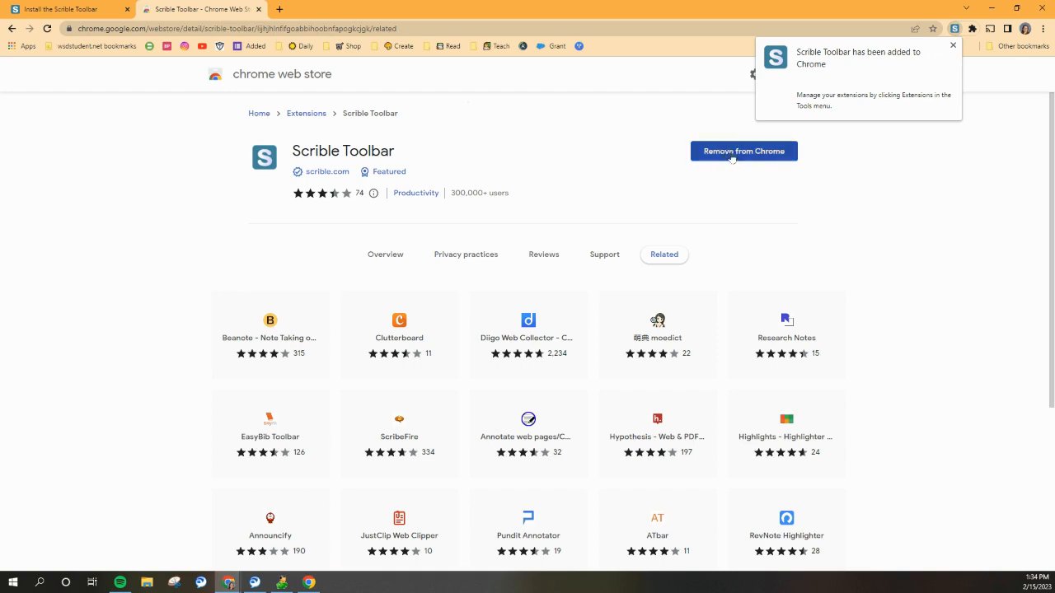
pyautogui.moveTo(761, 153)
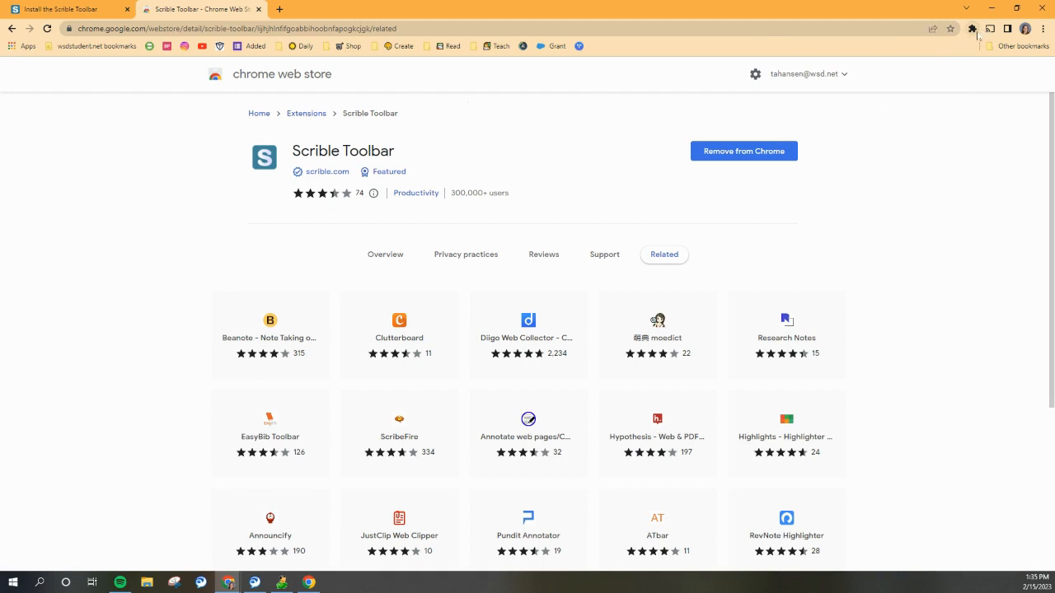
pyautogui.moveTo(831, 165)
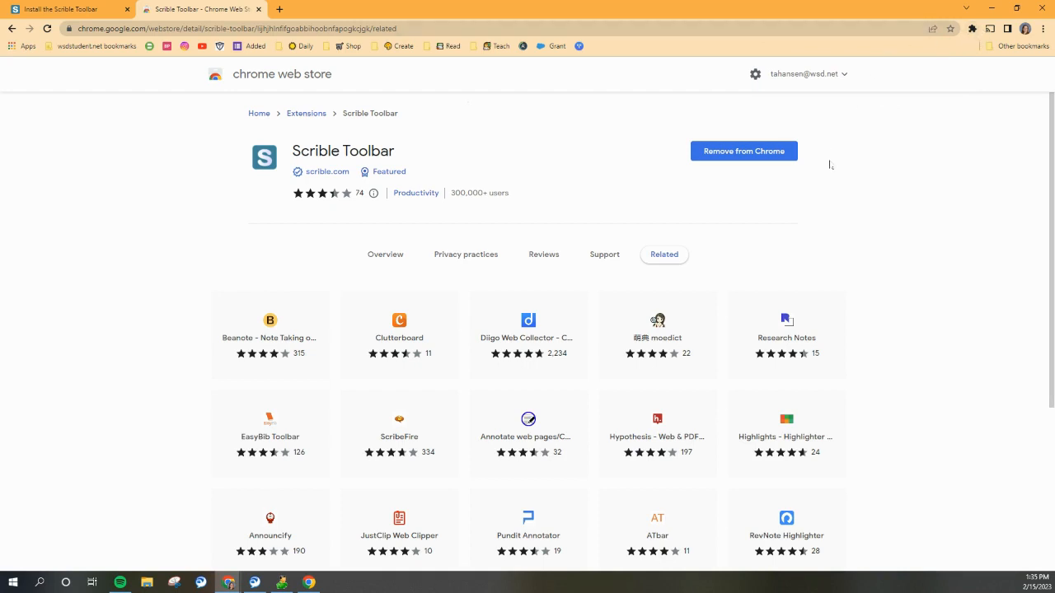
pyautogui.moveTo(938, 39)
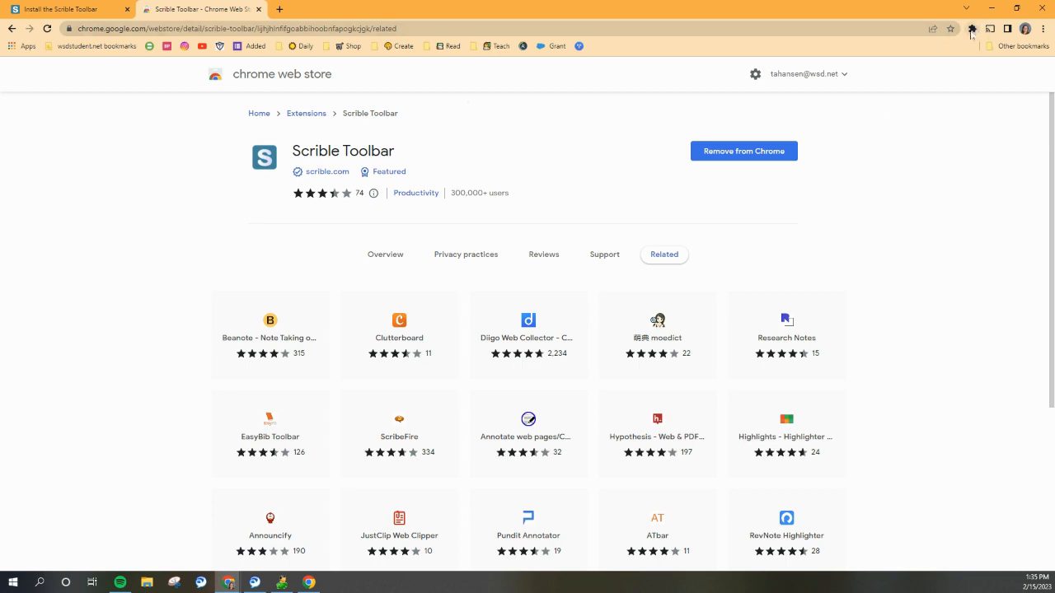
# Pin Scrible Toolbar from the Extensions menu so its icon stays beside the address bar.
pyautogui.click(971, 28)
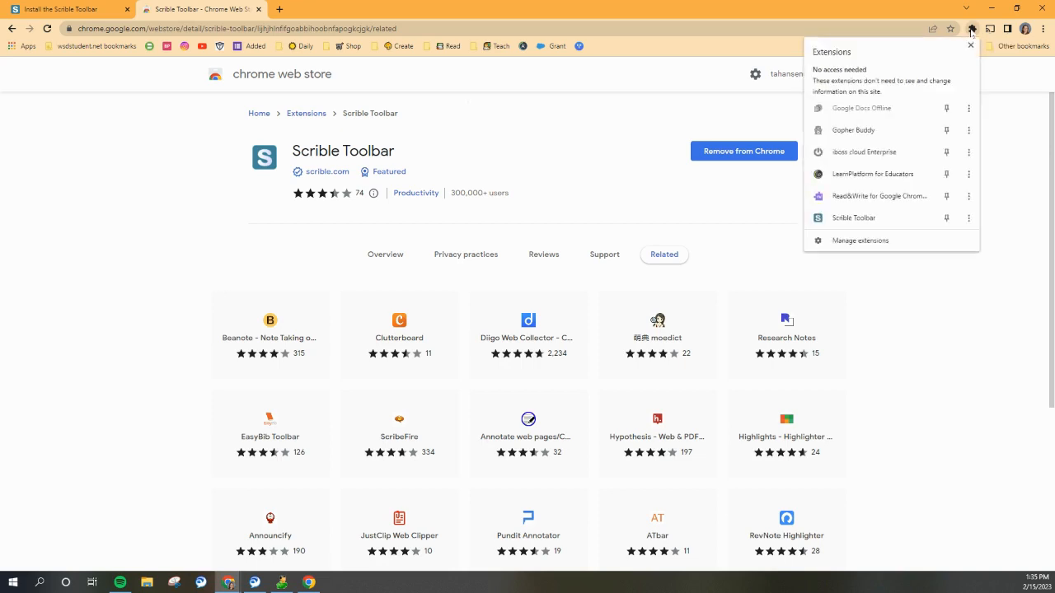
pyautogui.moveTo(854, 130)
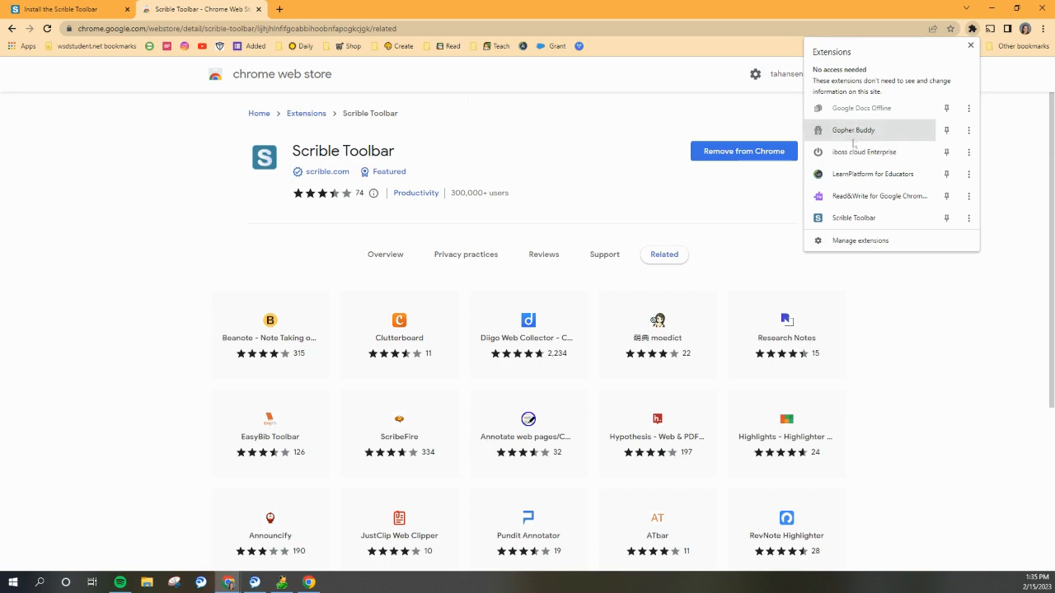
pyautogui.moveTo(853, 218)
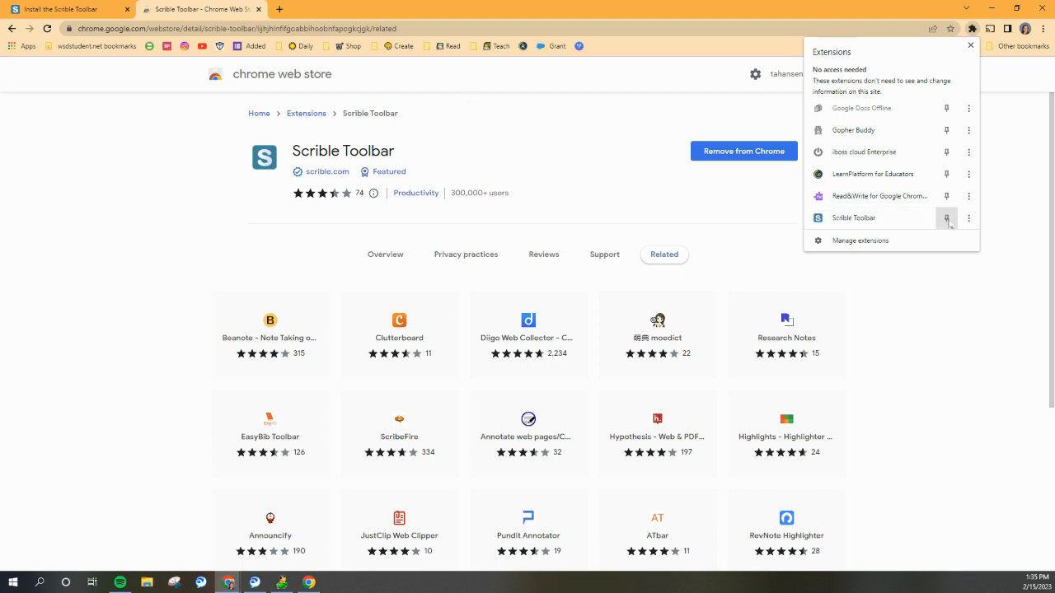
pyautogui.moveTo(946, 218)
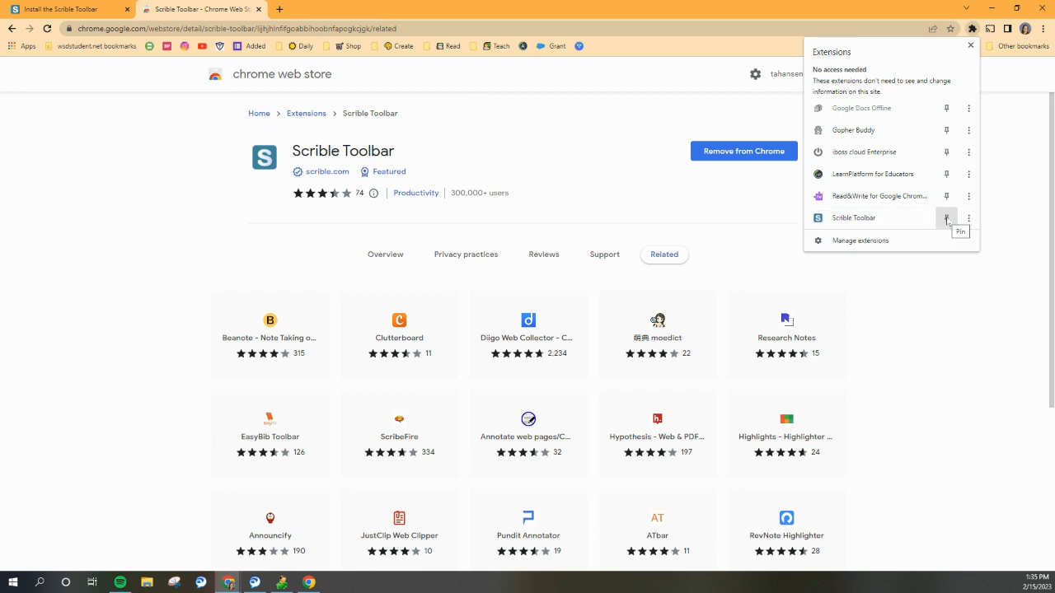
pyautogui.click(946, 217)
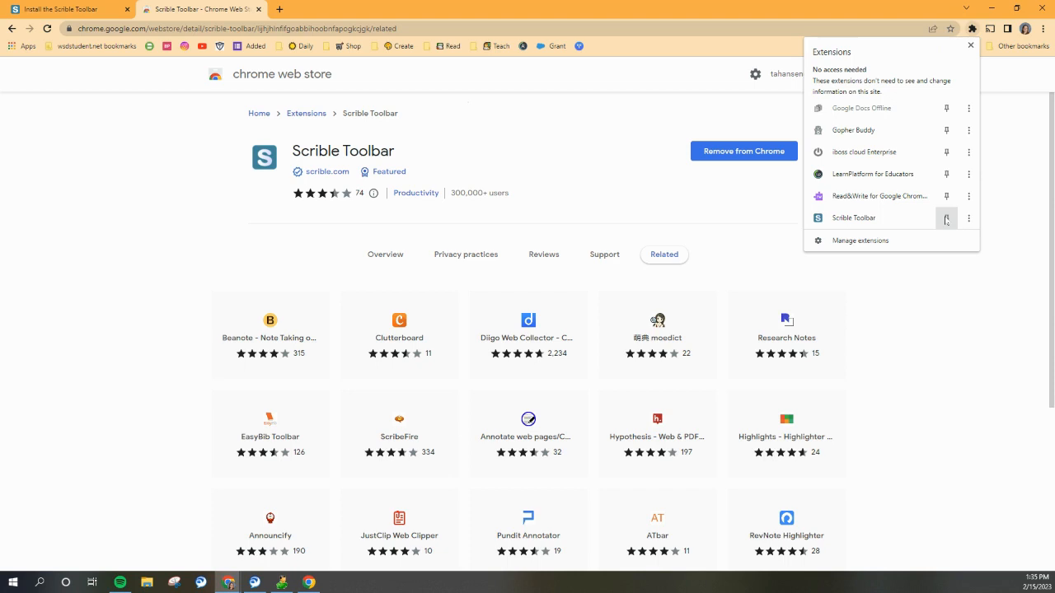
pyautogui.click(946, 218)
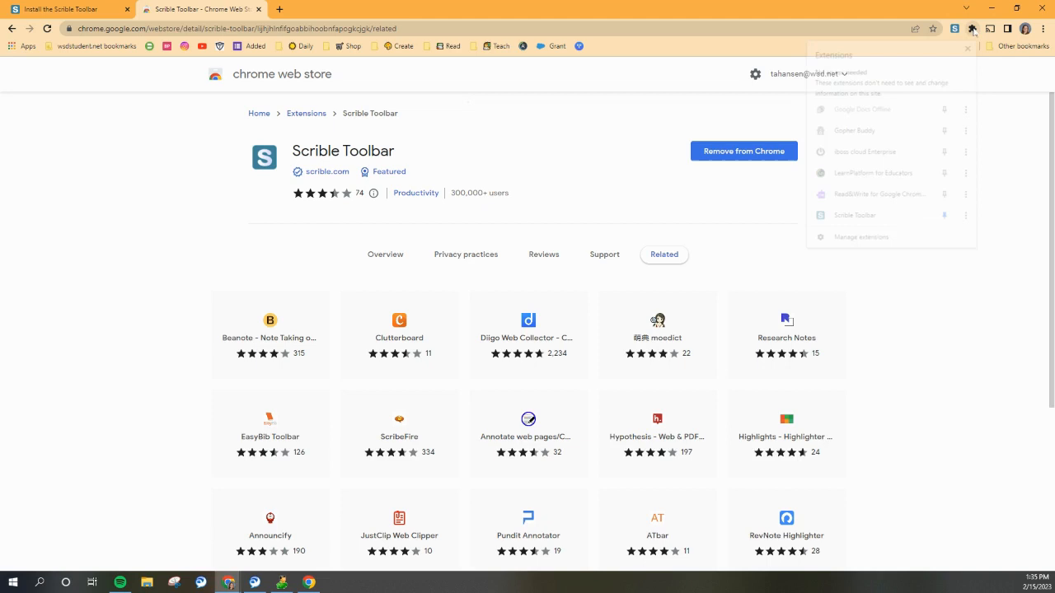
pyautogui.click(946, 218)
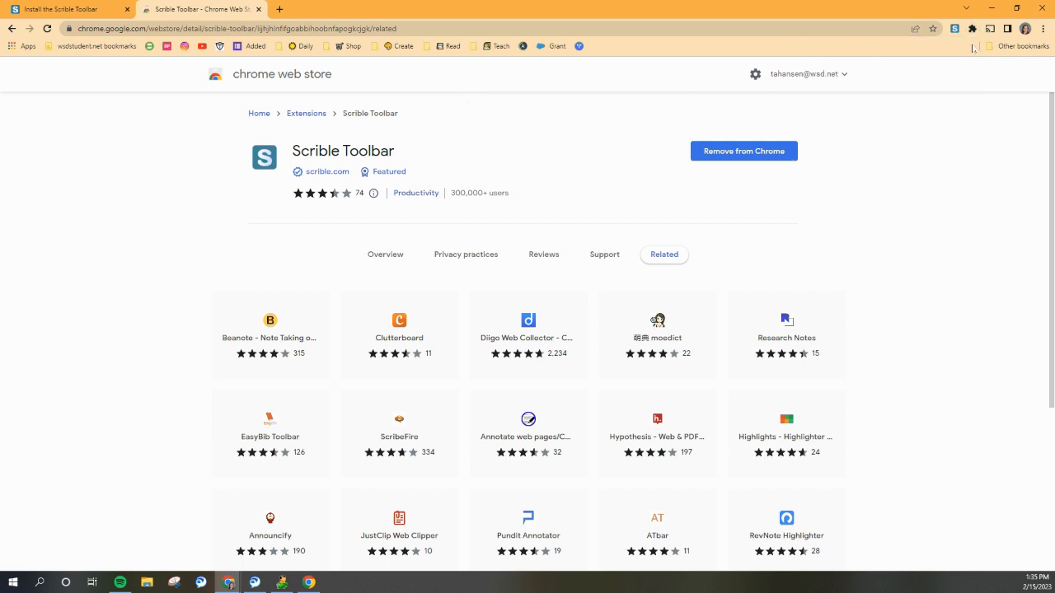
pyautogui.moveTo(933, 130)
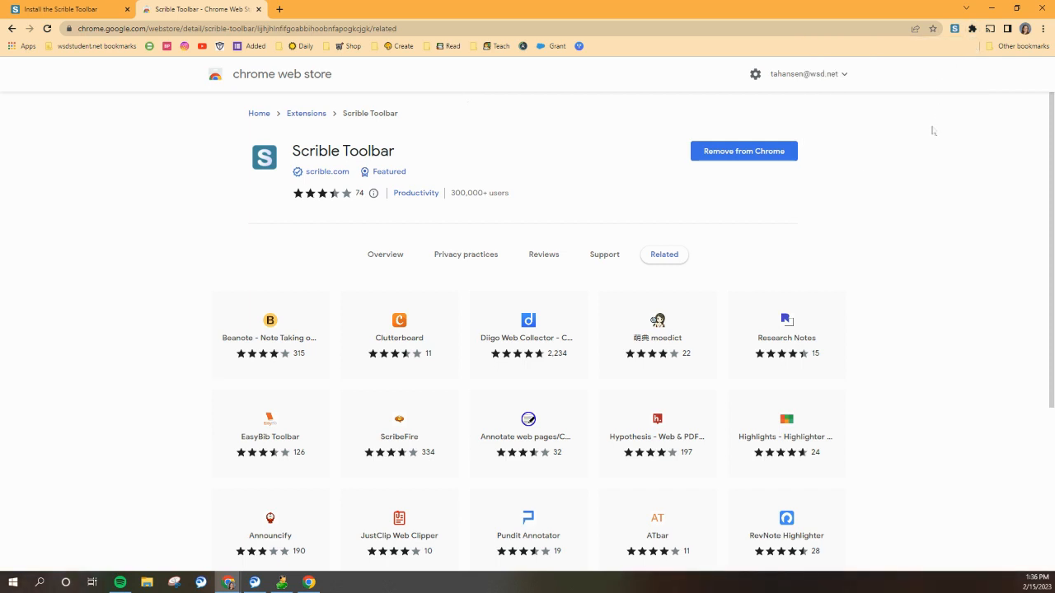
pyautogui.moveTo(961, 118)
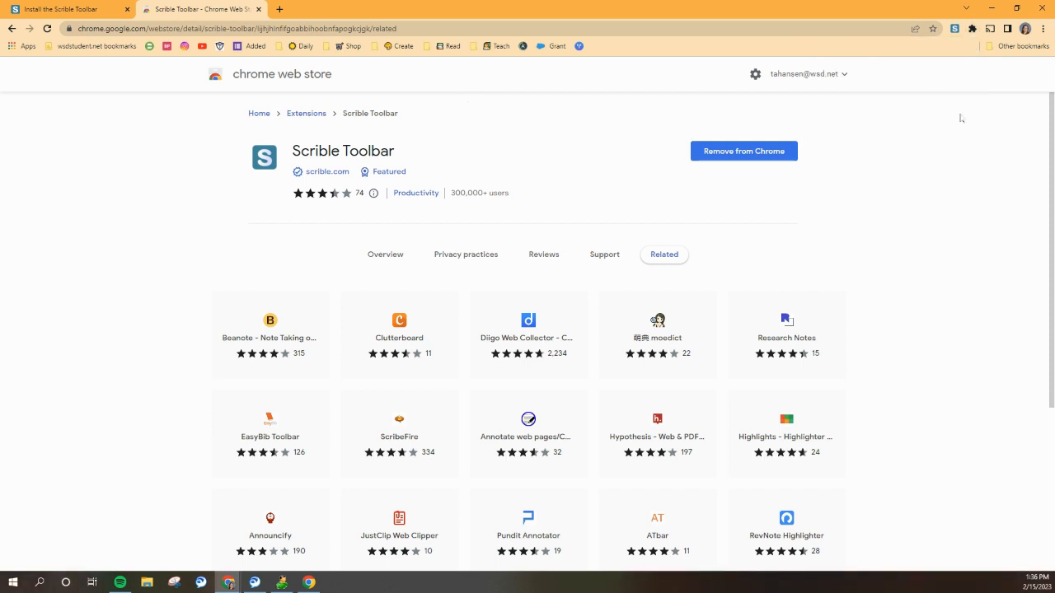